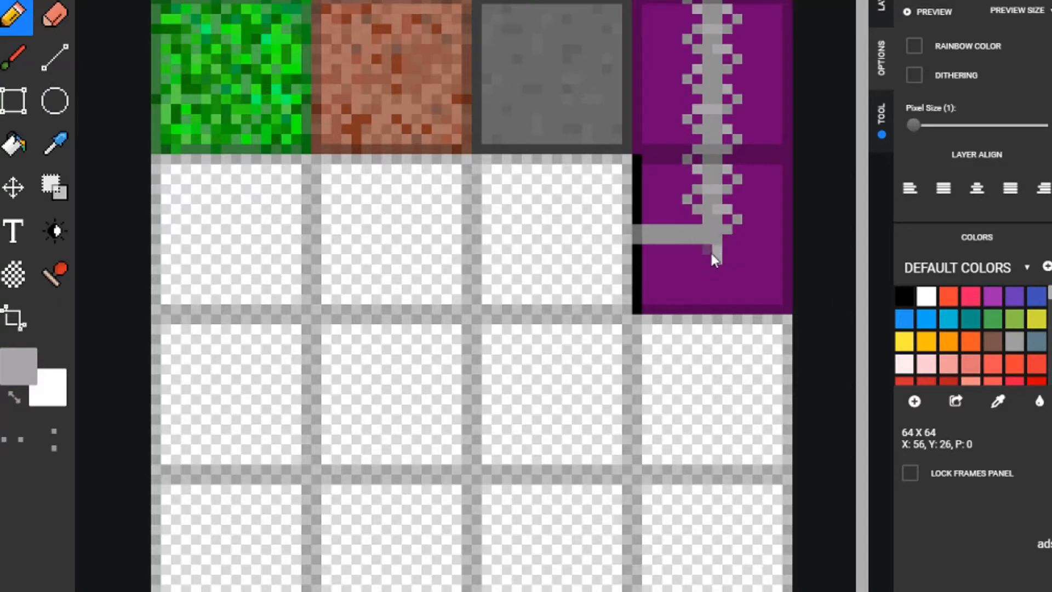
- Draw the grey wire corner onto the lower purple fence tile
click(691, 230)
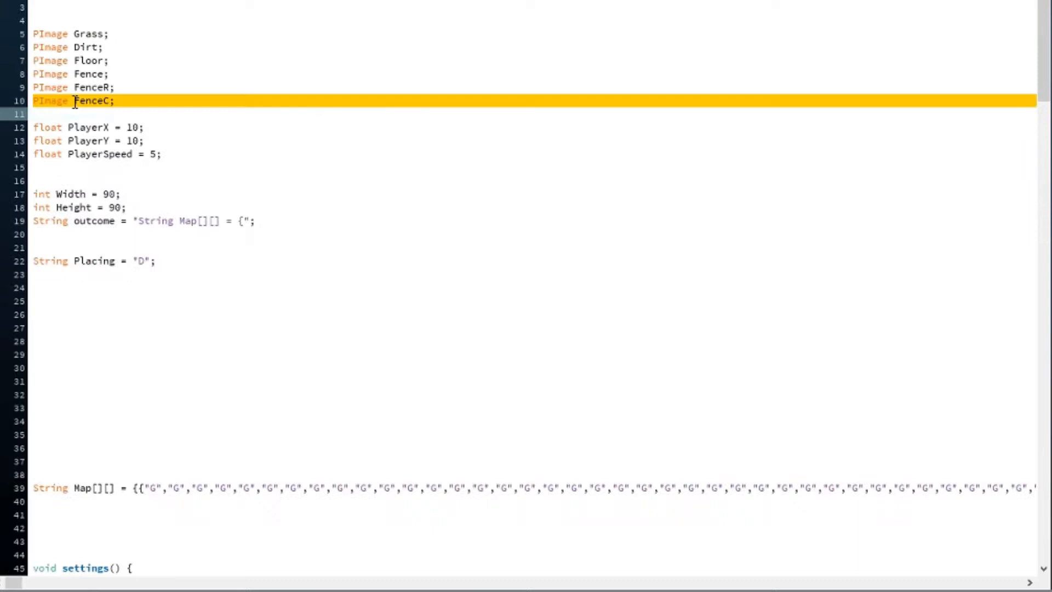
scroll(down, 3)
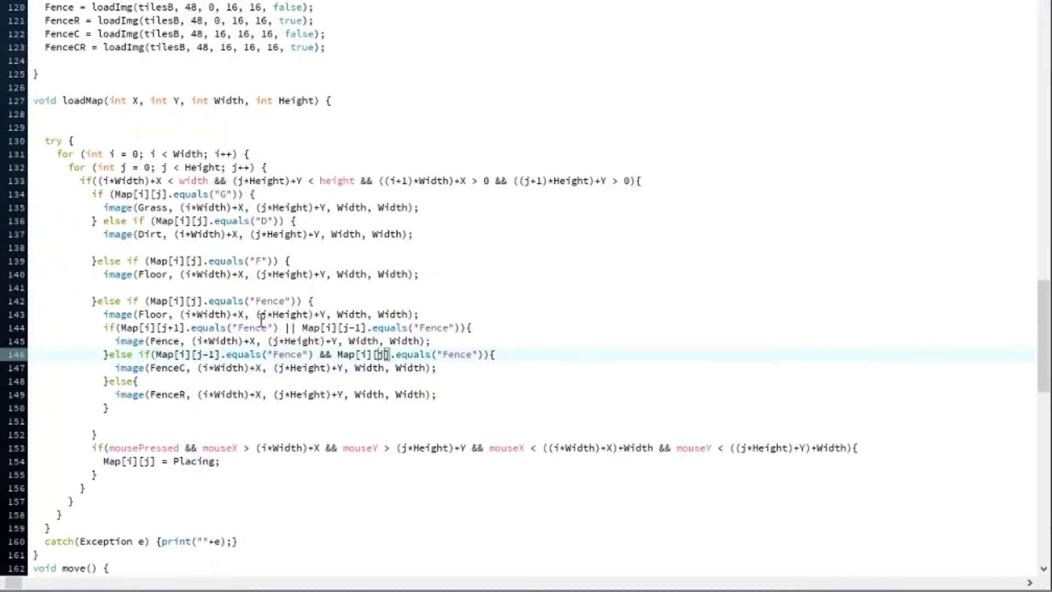
scroll(up, 3)
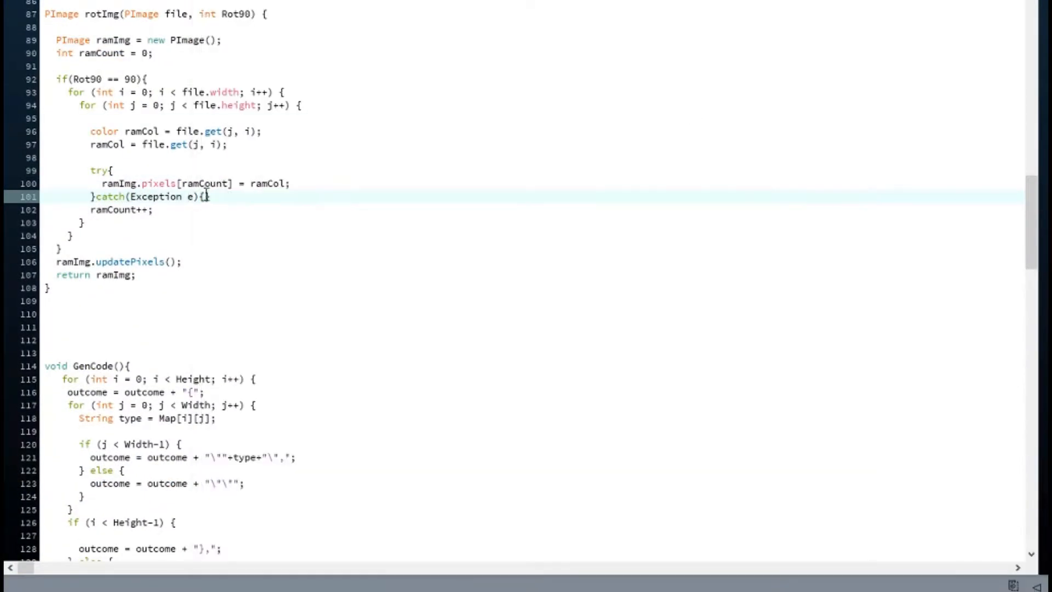
scroll(down, 3)
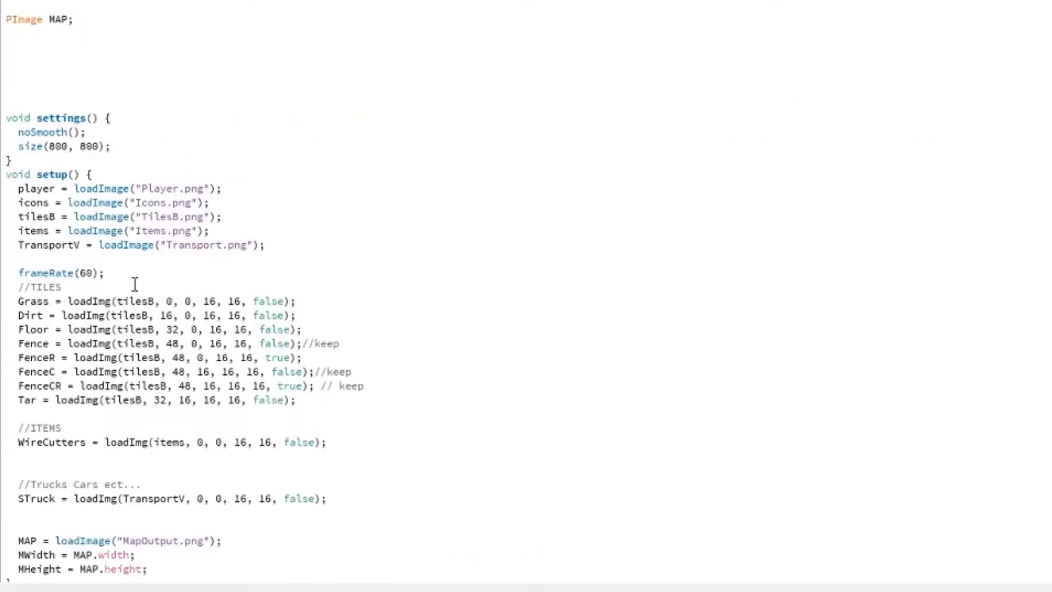
scroll(down, 3)
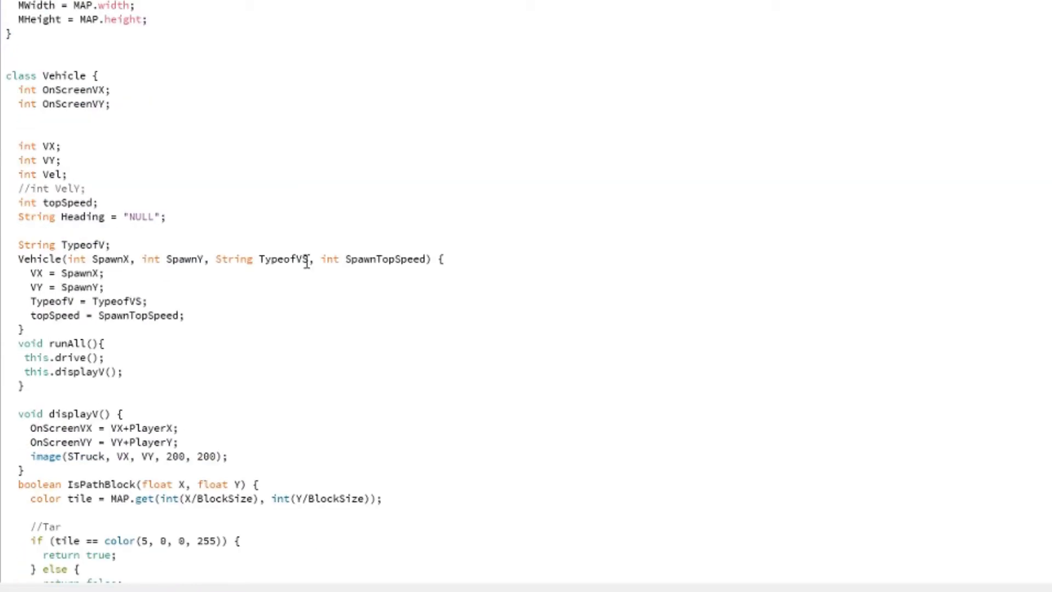
scroll(down, 3)
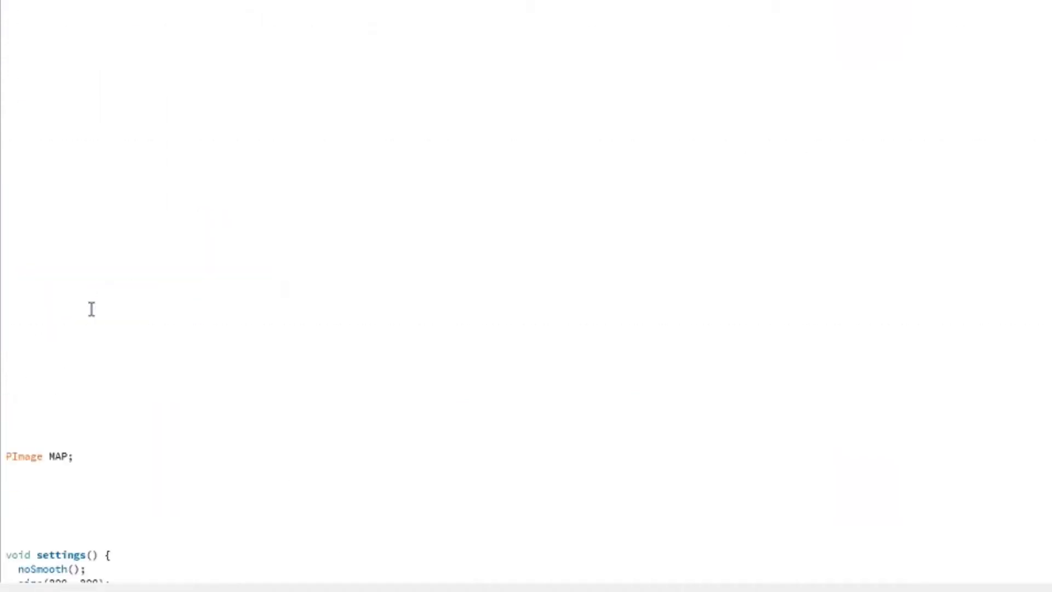
- Scroll up through the Vehicle class to reach the displayV() heading code
scroll(up, 3)
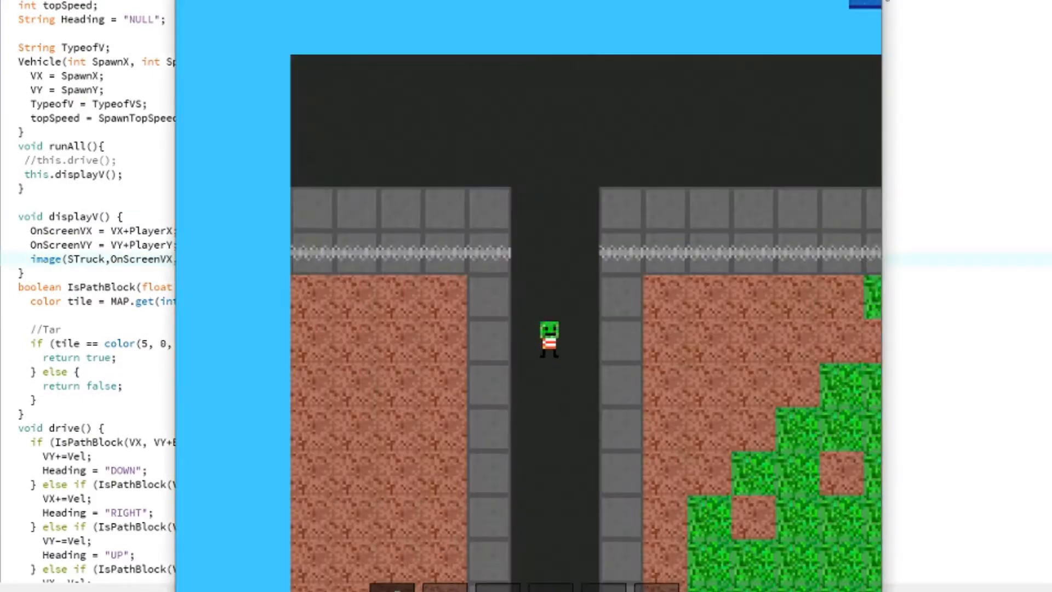
scroll(up, 3)
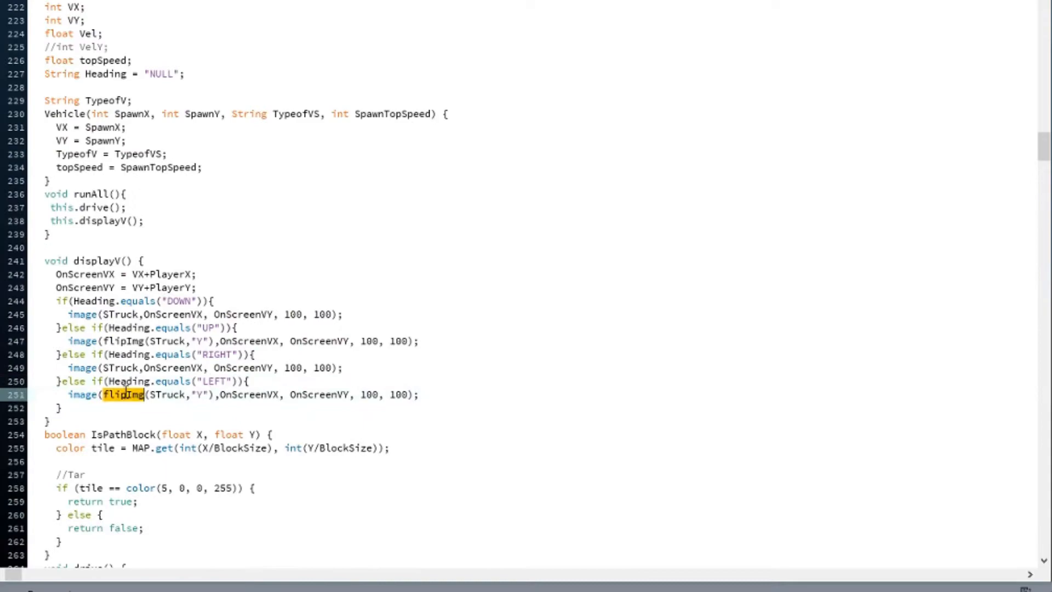
- Scroll up to the Vehicle class for the RunoverHumans check and runAll call
scroll(up, 3)
text(if(inArea(PlayerX,PlayerY,OnScreenVX, OnScreenVY, VanSize, VanSize)){)
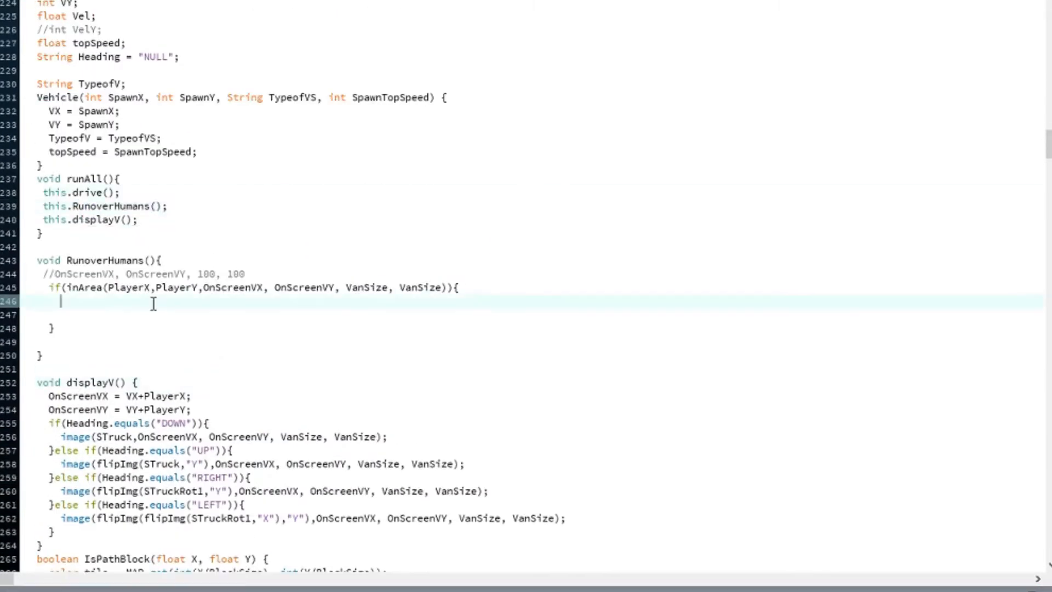
scroll(up, 3)
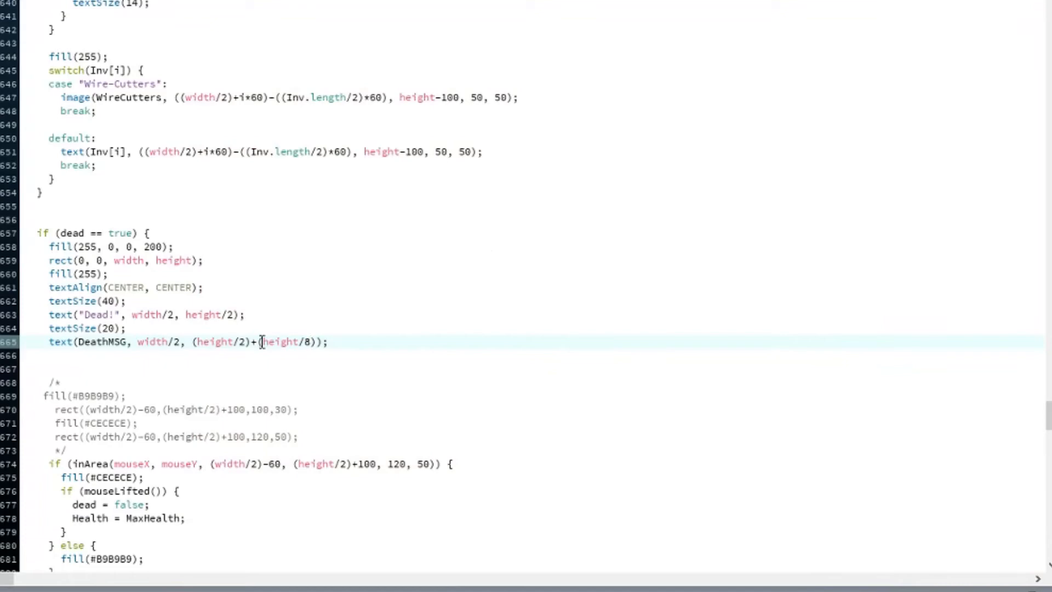
- Select a term in the DeathMSG text position line to adjust the death screen layout
double_click(280, 342)
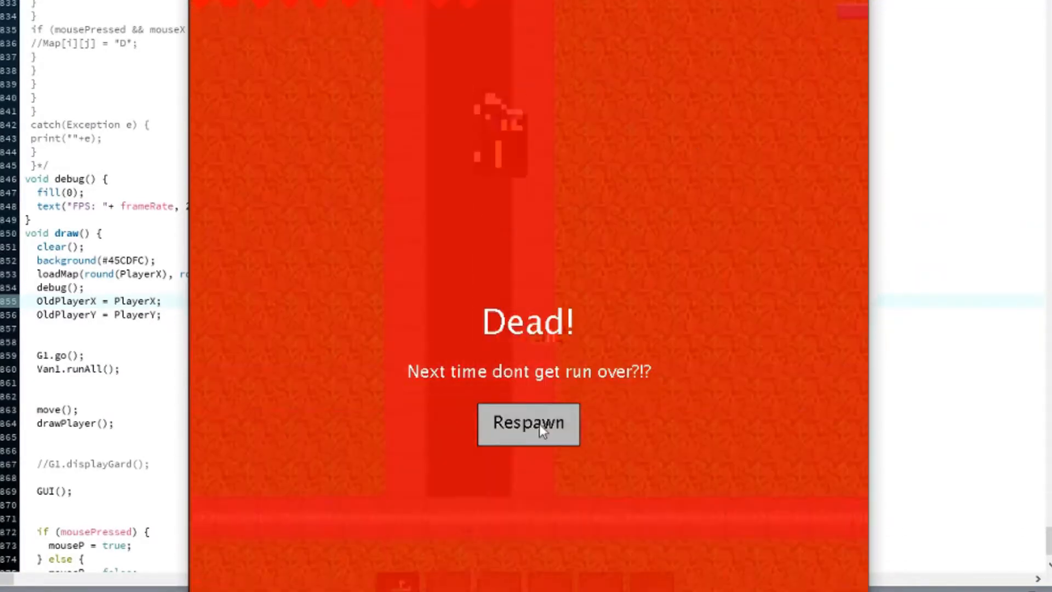
- Respawn after dying, then place the end of the if(dead) block around the van drawing code
click(529, 424)
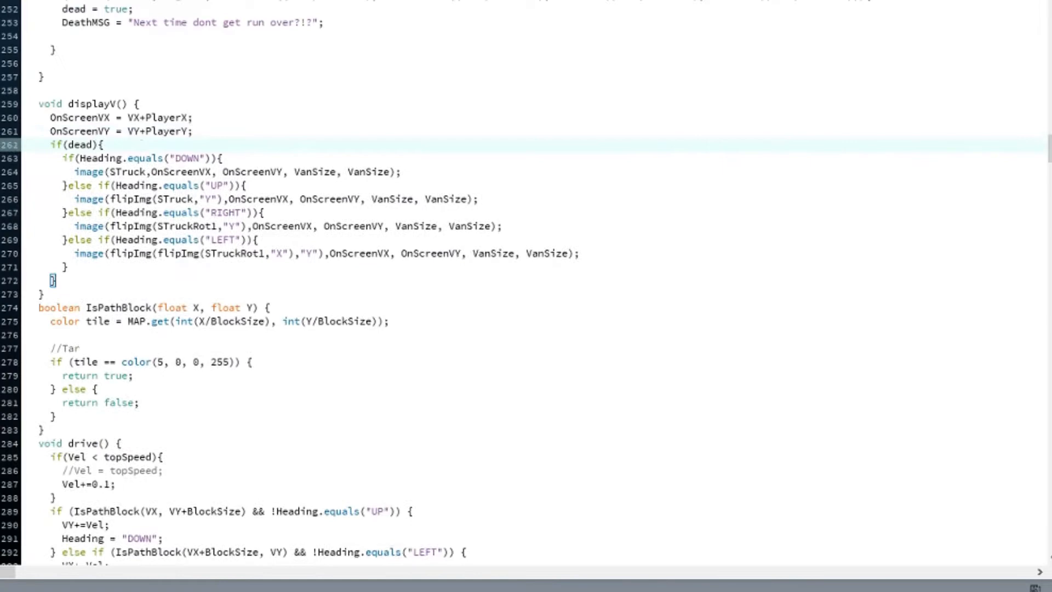
click(434, 317)
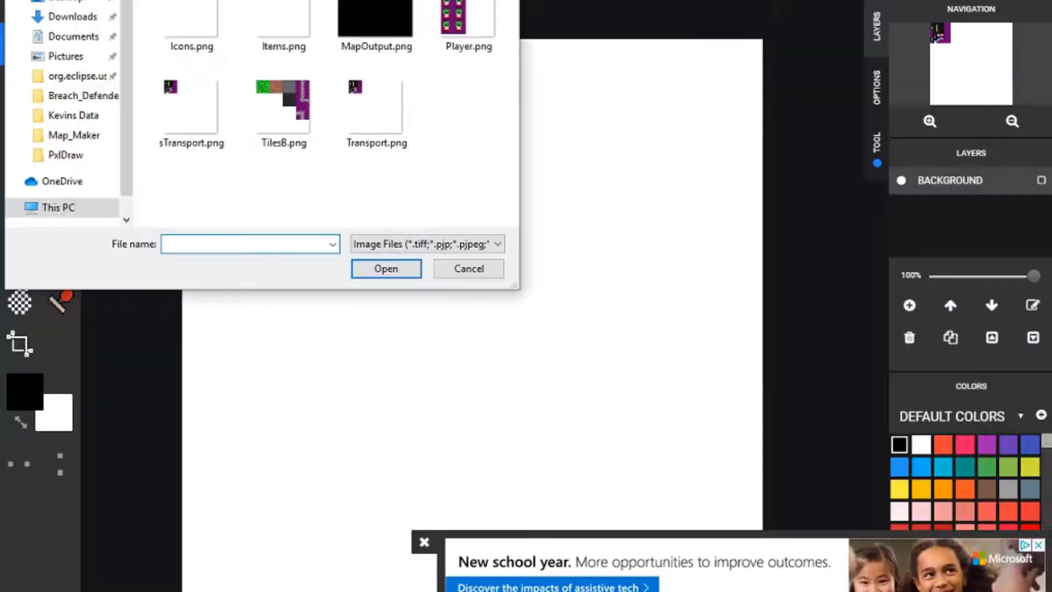
- Choose a sprite sheet PNG from the project folder in the Open image dialog
click(468, 268)
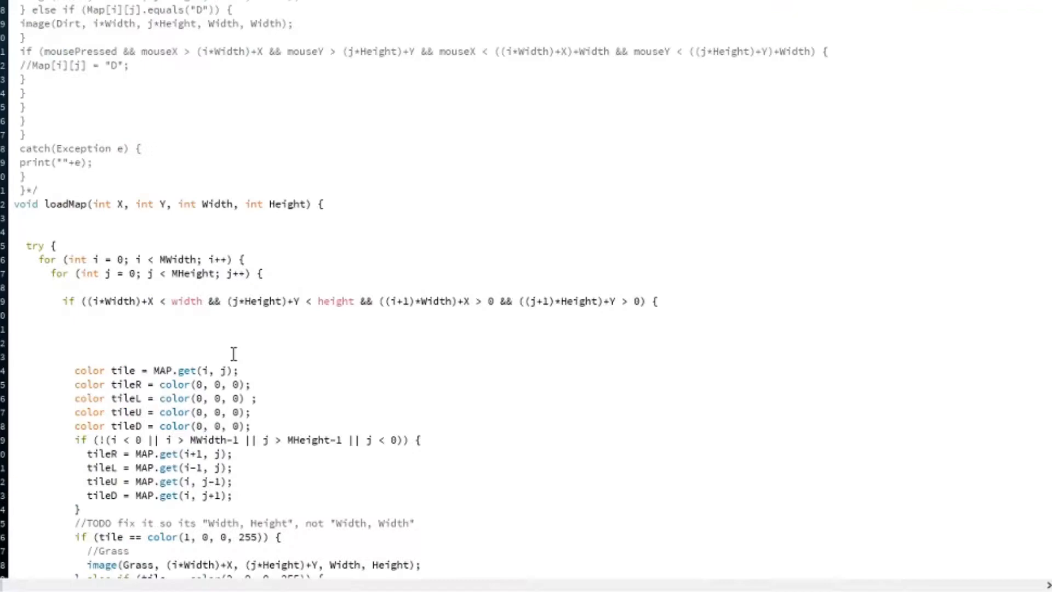
- Edit drive() at the LEFT heading line to add the !Heading.equals check and TurnSpeed reset
right_click(356, 51)
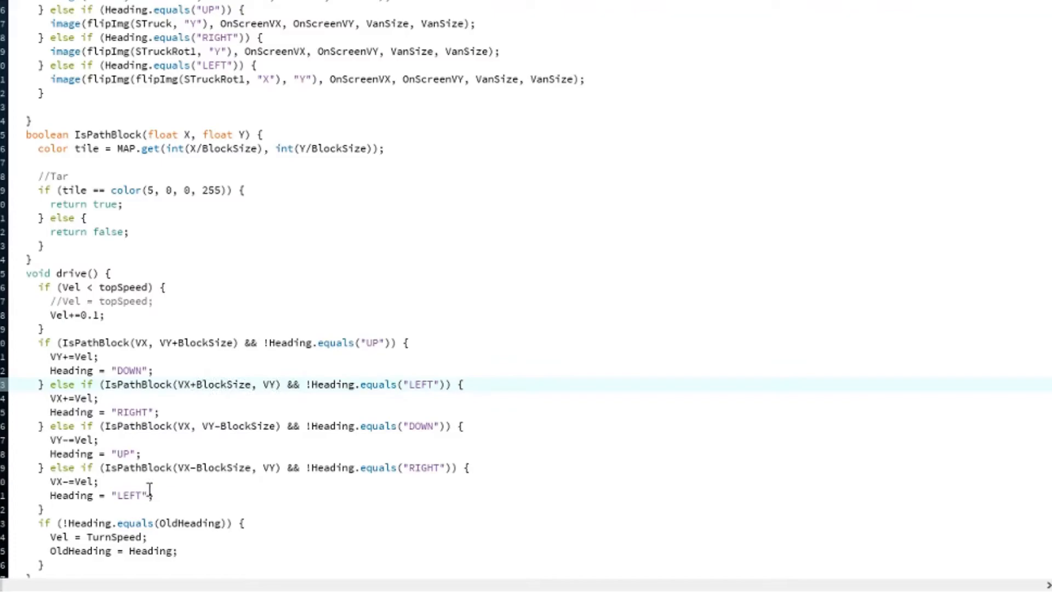
click(228, 342)
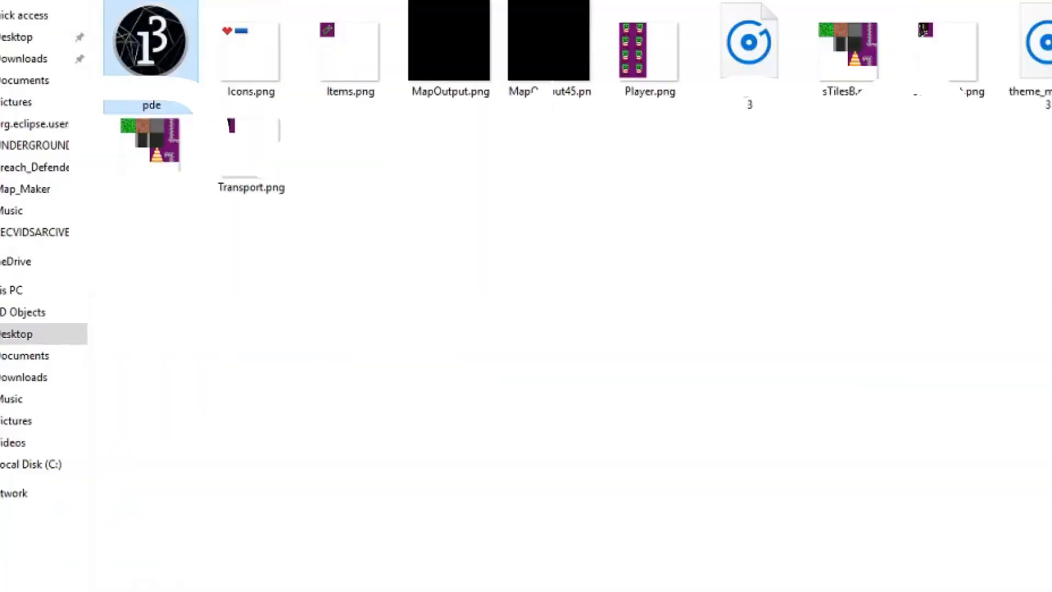
mouse_move(892, 199)
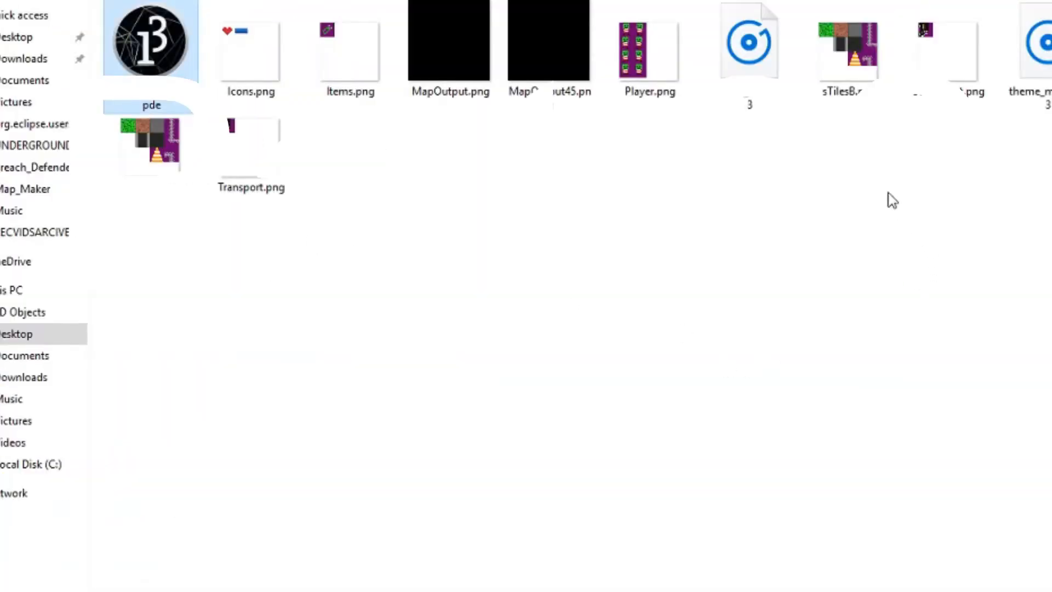